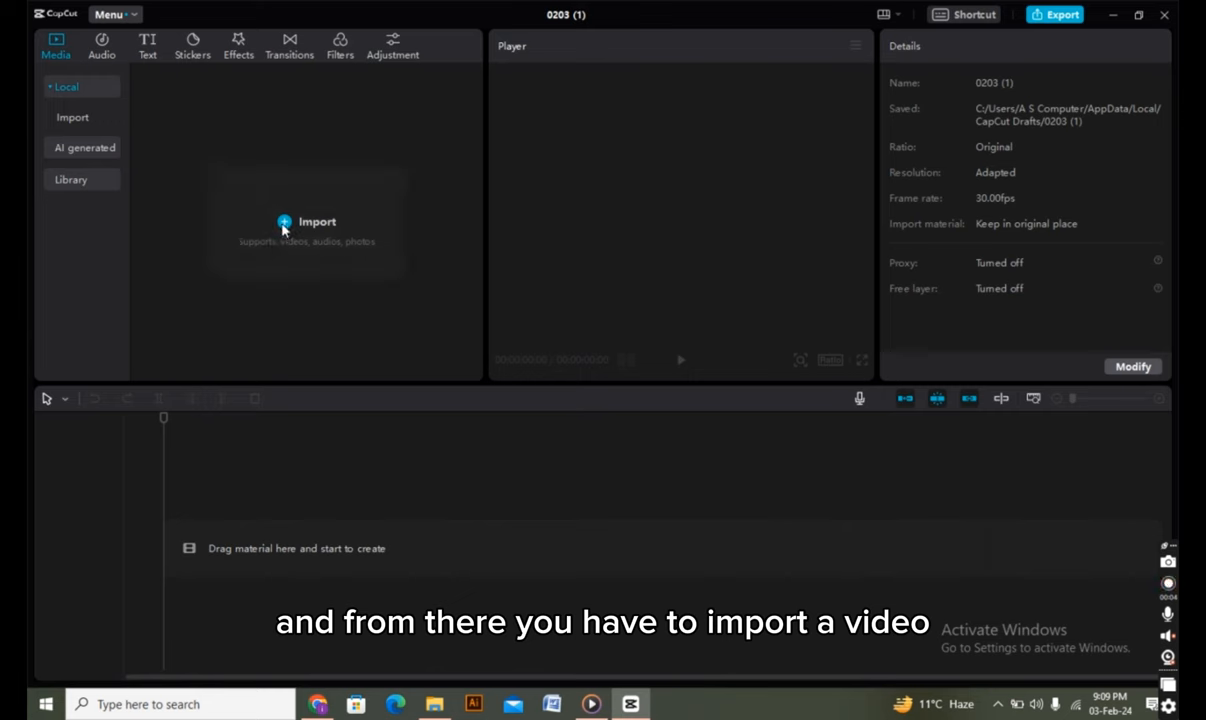
- Import the 'rec bg capcut' video from This PC > Videos
{"action": "left_click", "coordinate": [317, 221]}
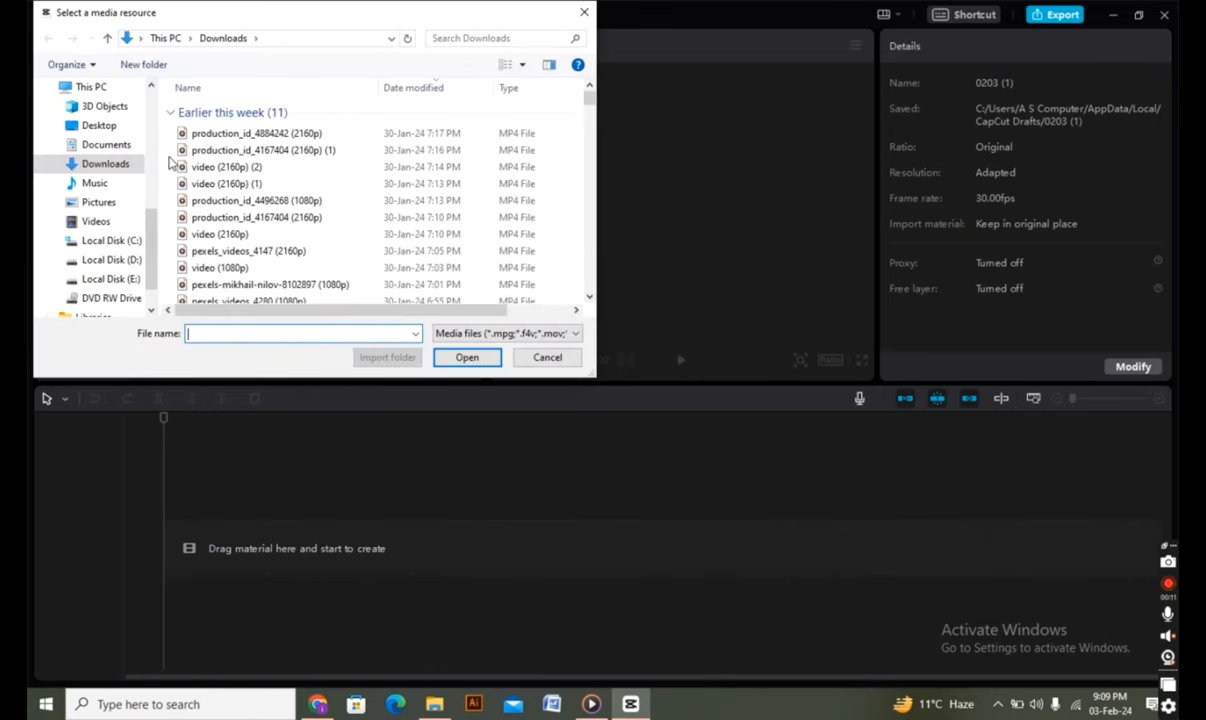
{"action": "left_click", "coordinate": [105, 163]}
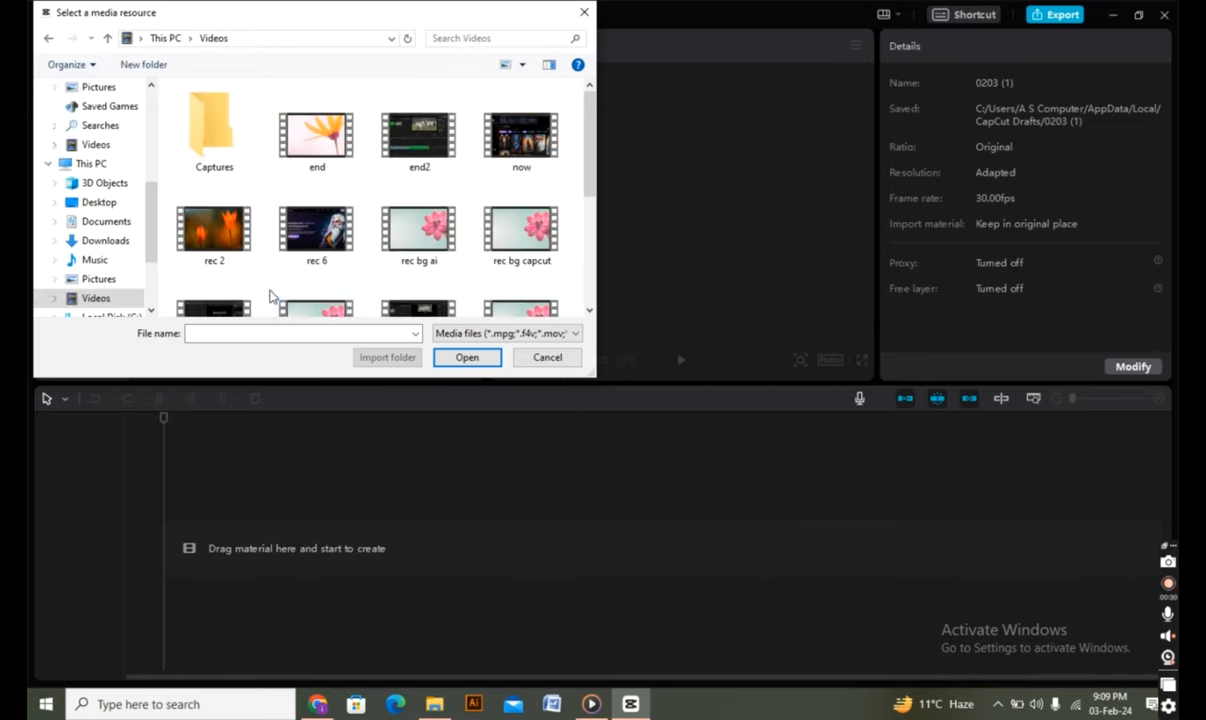
{"action": "scroll", "scroll_direction": "down", "scroll_amount": 3}
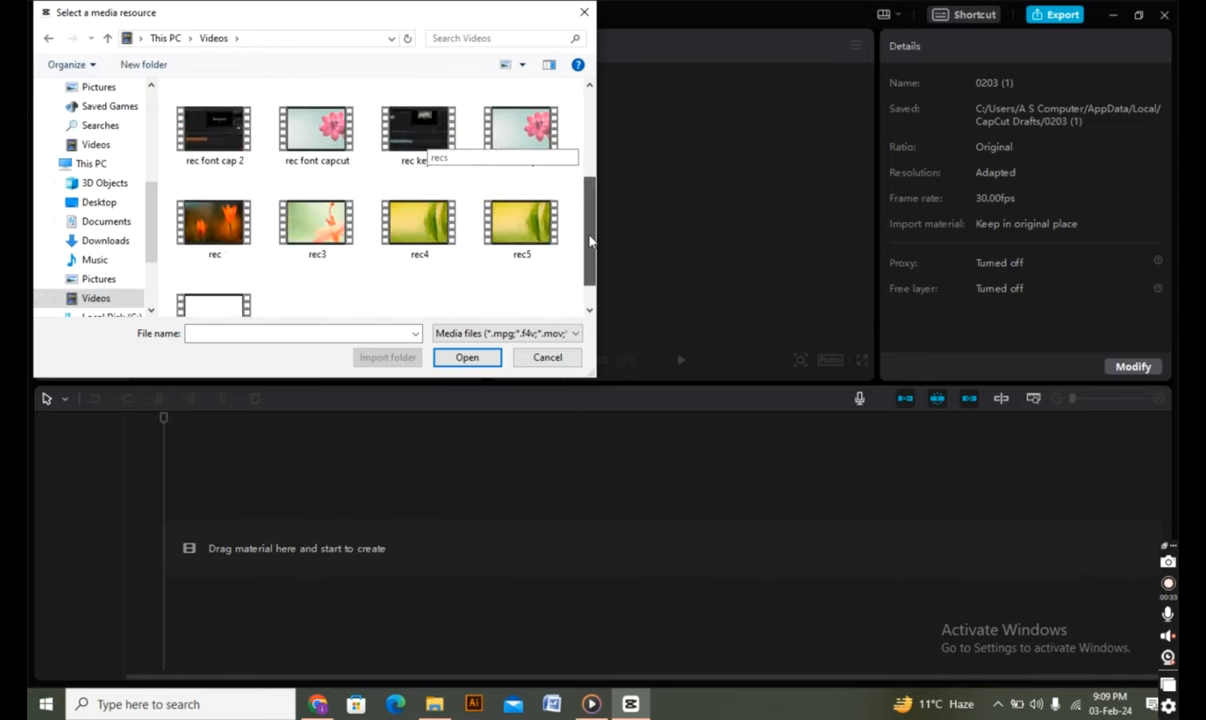
{"action": "left_click", "coordinate": [521, 108]}
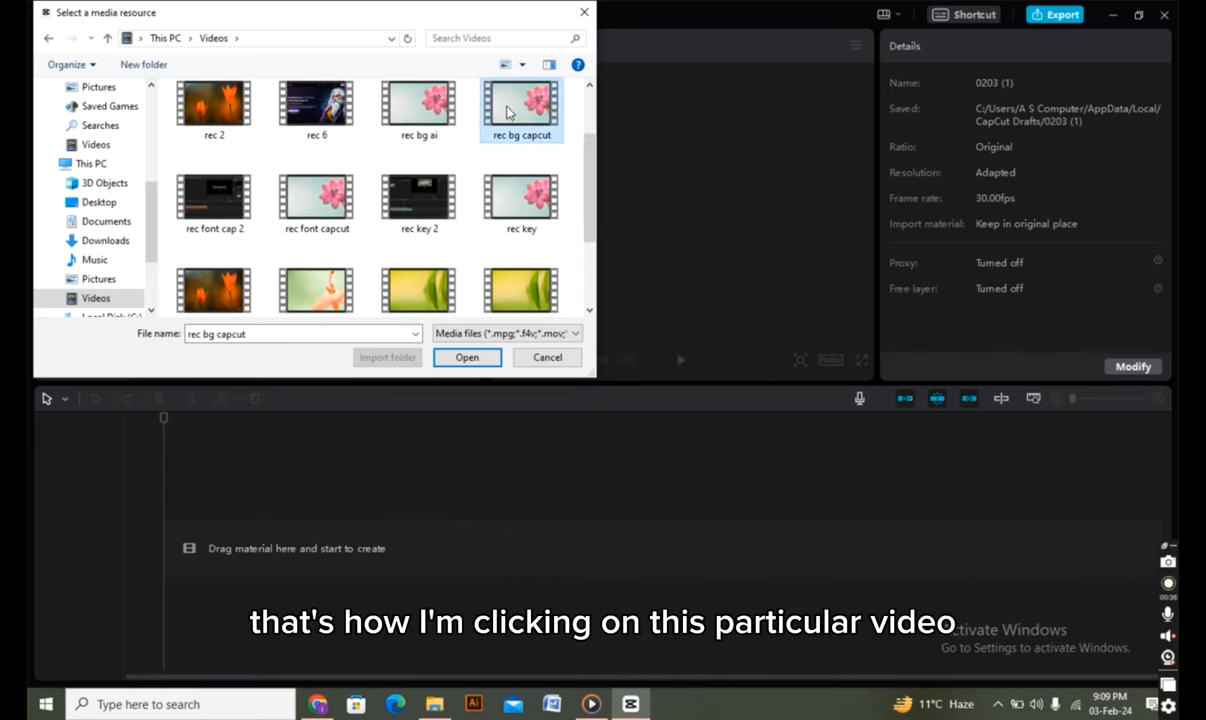
{"action": "mouse_move", "coordinate": [521, 110]}
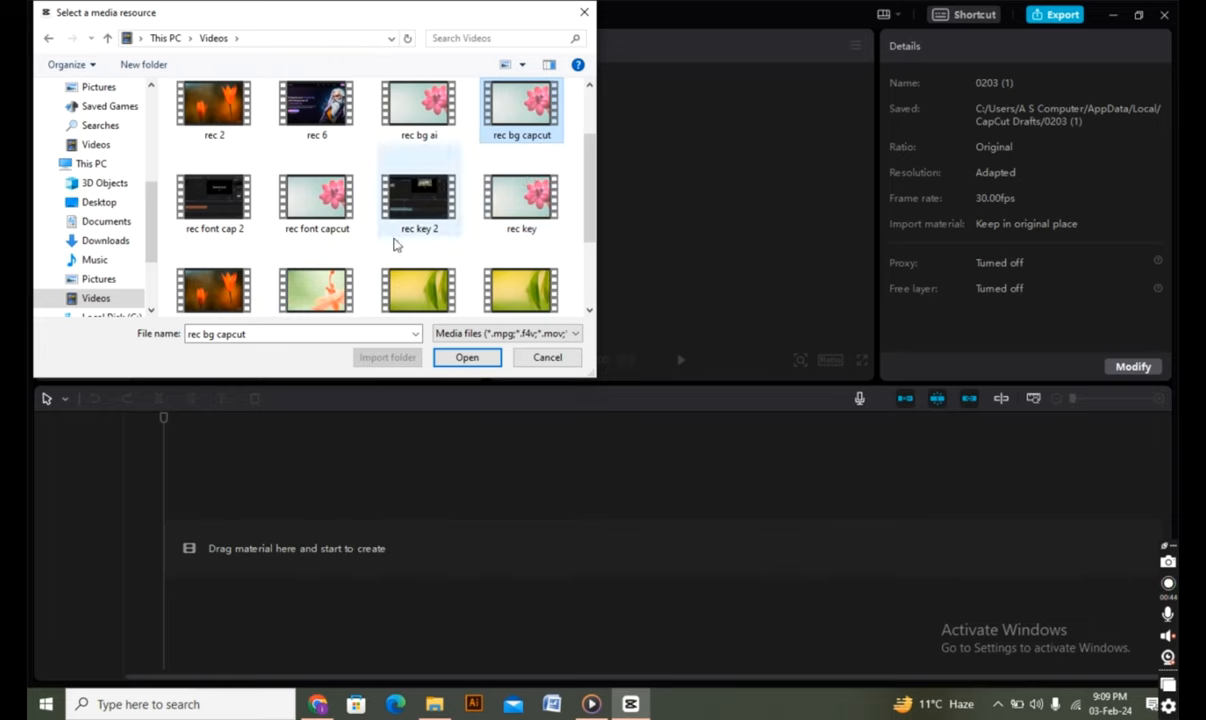
{"action": "left_click", "coordinate": [547, 357]}
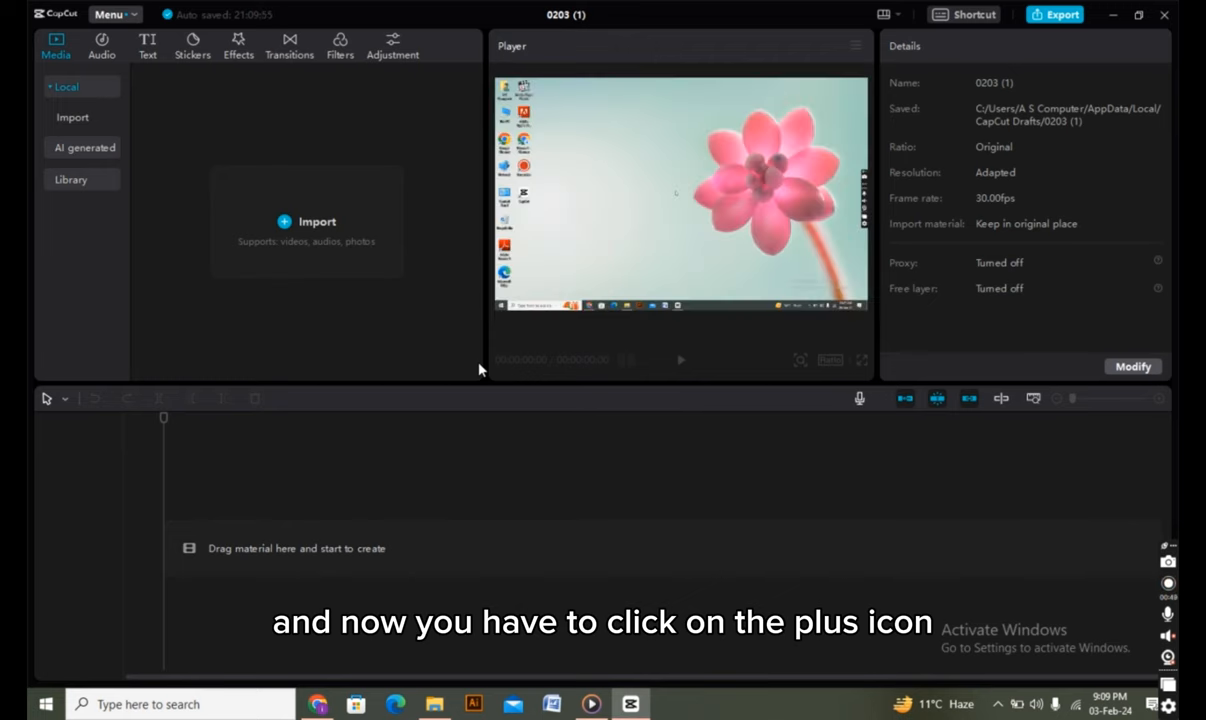
- Add the imported rec bg capcut clip to the timeline as a video track
{"action": "left_click", "coordinate": [317, 221]}
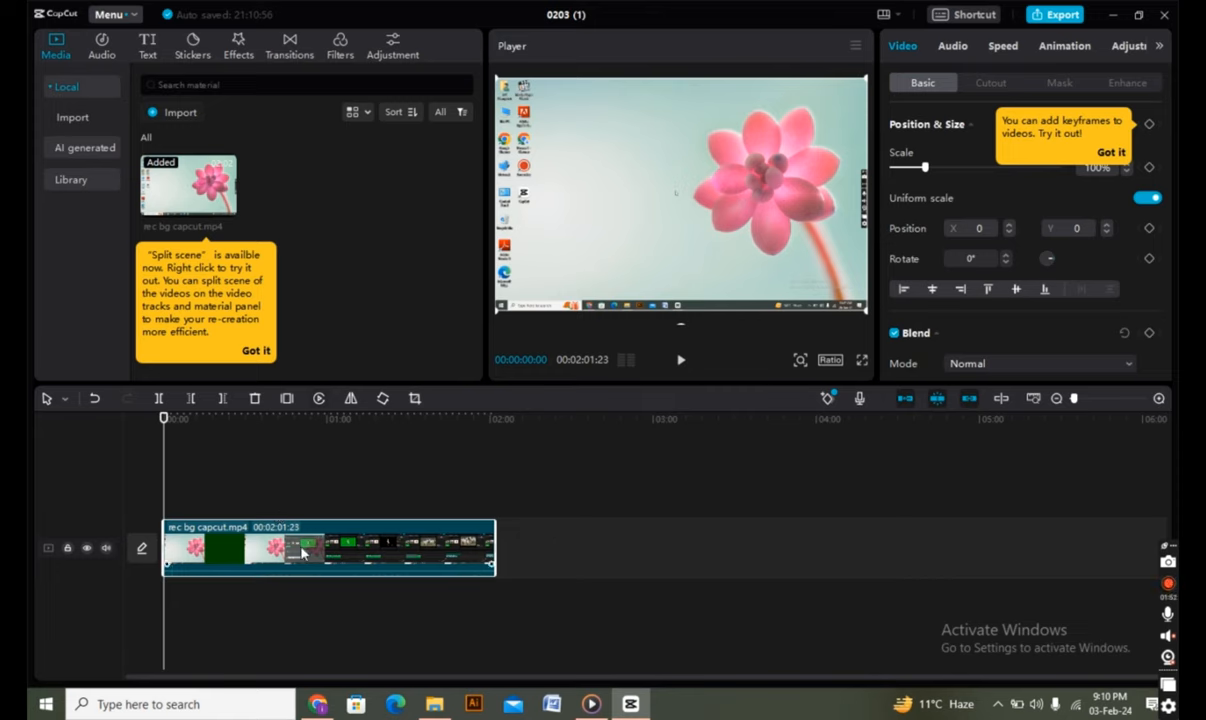
- Copy the rec bg capcut clip from its right-click menu
{"action": "right_click", "coordinate": [305, 548]}
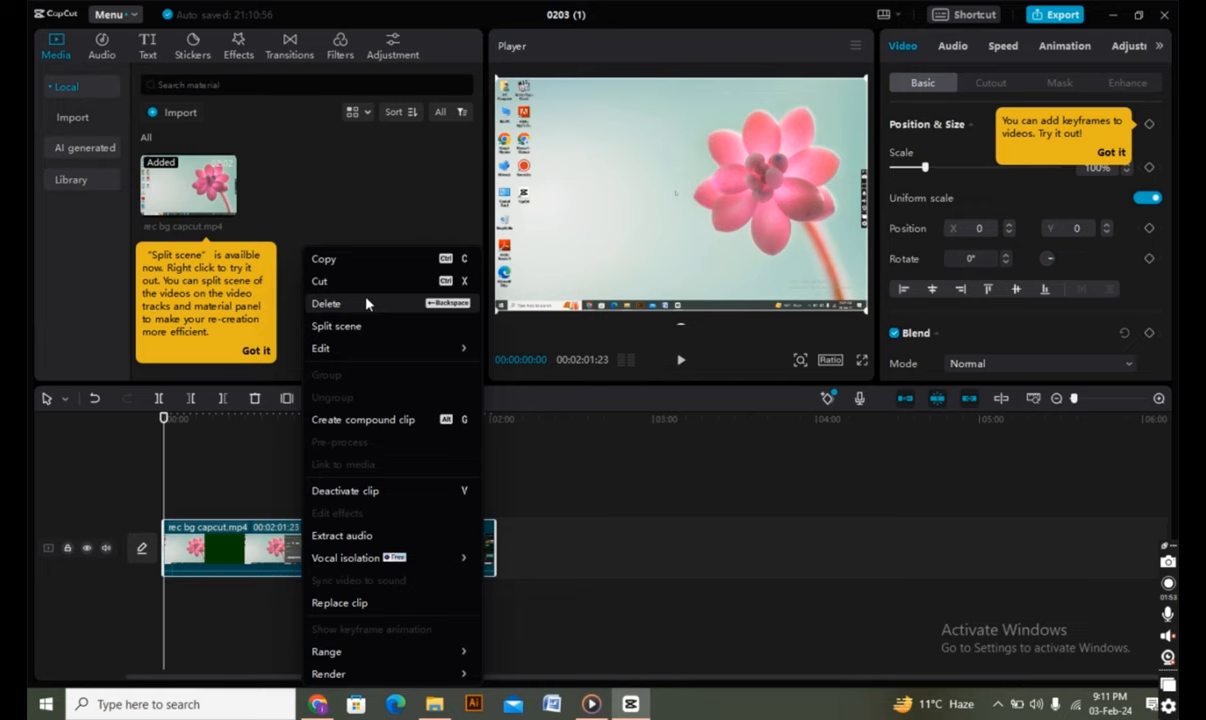
{"action": "left_click", "coordinate": [323, 258]}
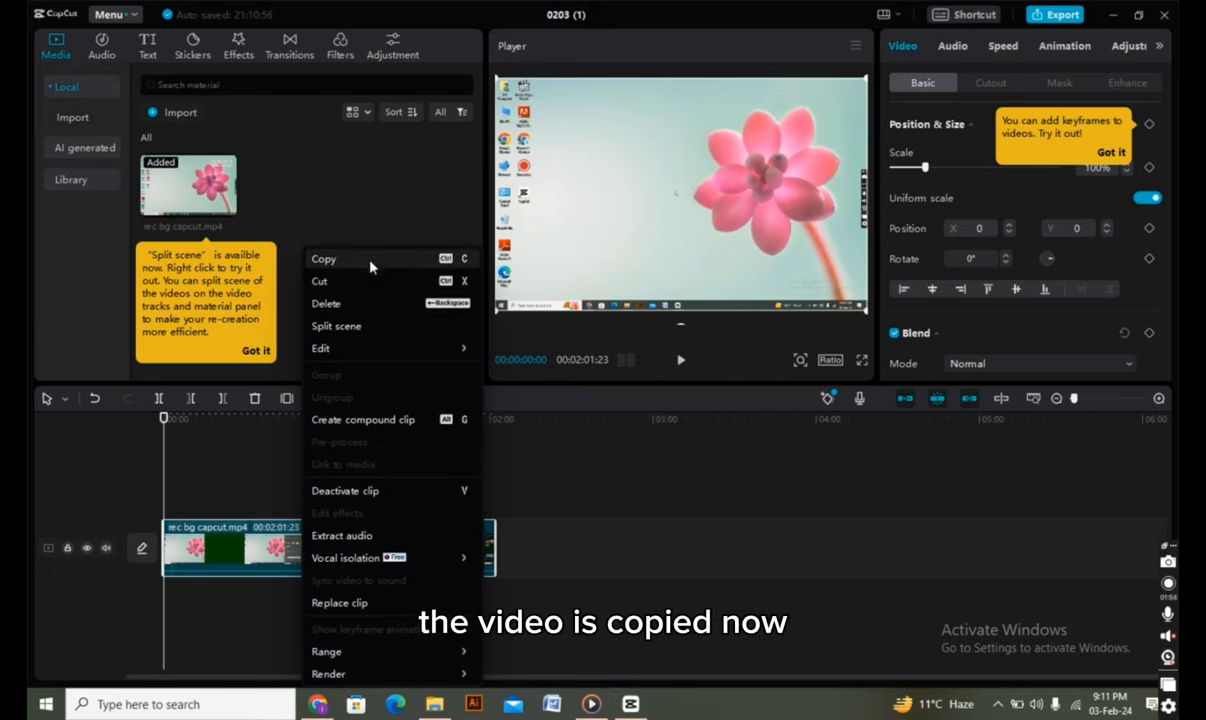
{"action": "left_click", "coordinate": [323, 258]}
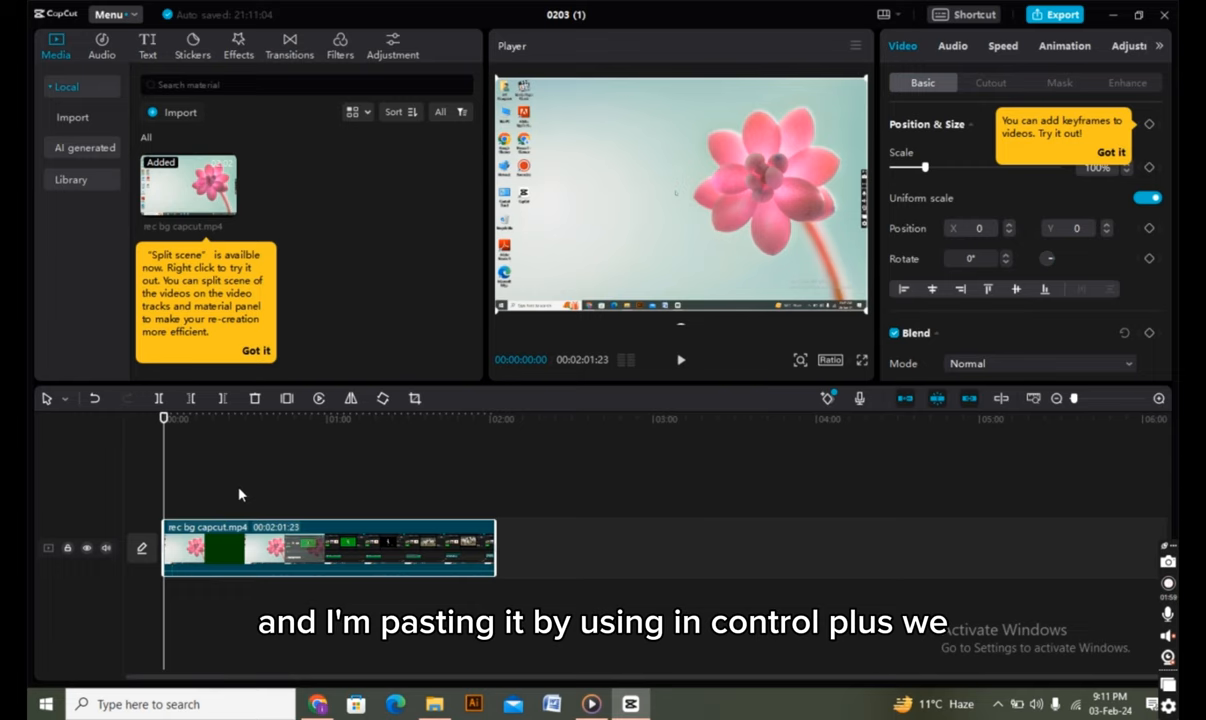
{"action": "mouse_move", "coordinate": [319, 398]}
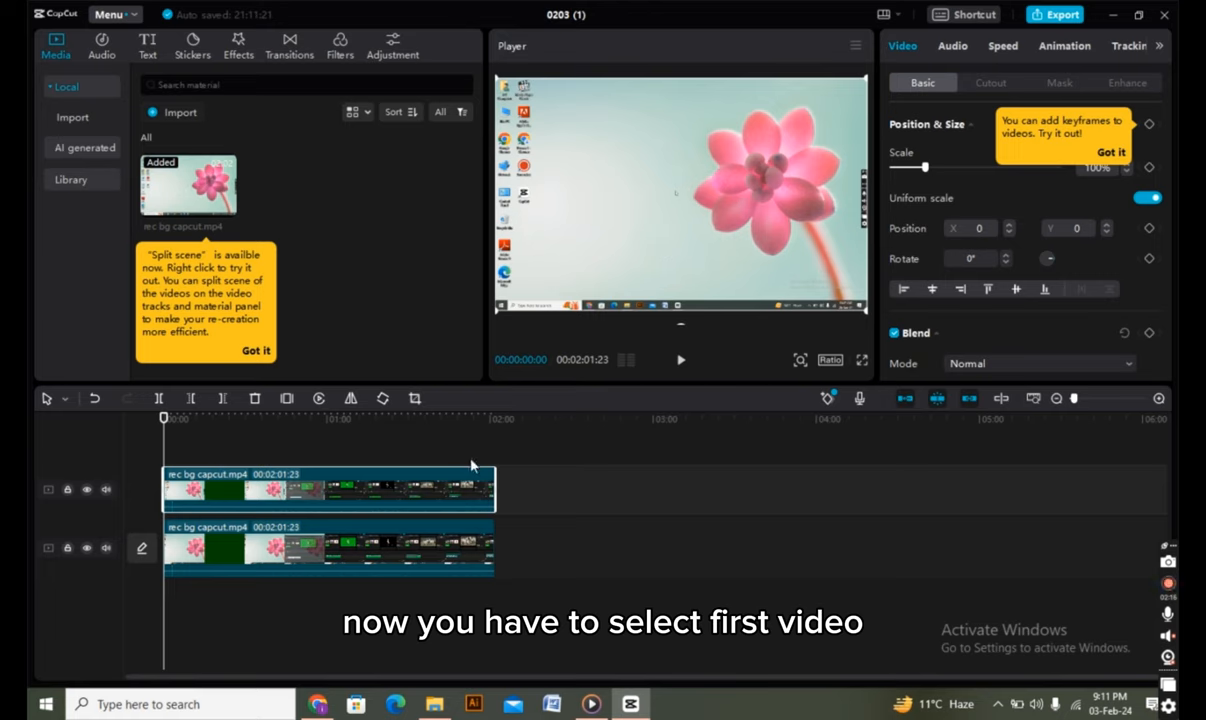
{"action": "mouse_move", "coordinate": [435, 402]}
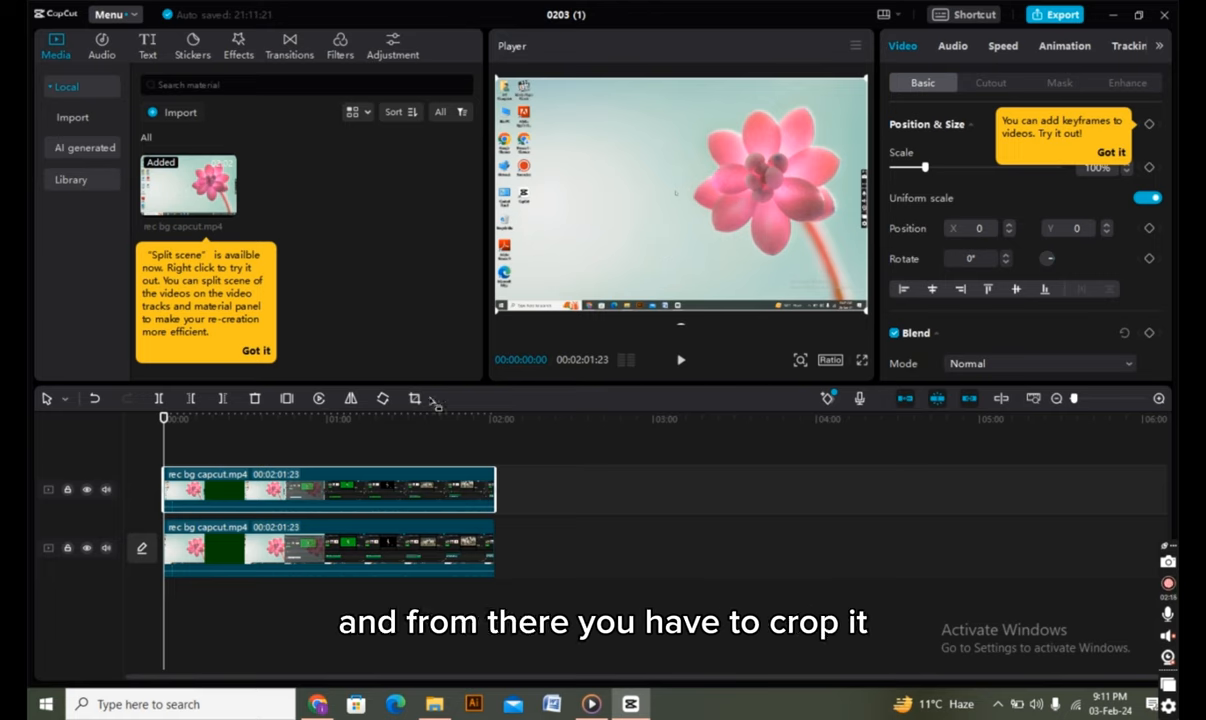
{"action": "mouse_move", "coordinate": [383, 398]}
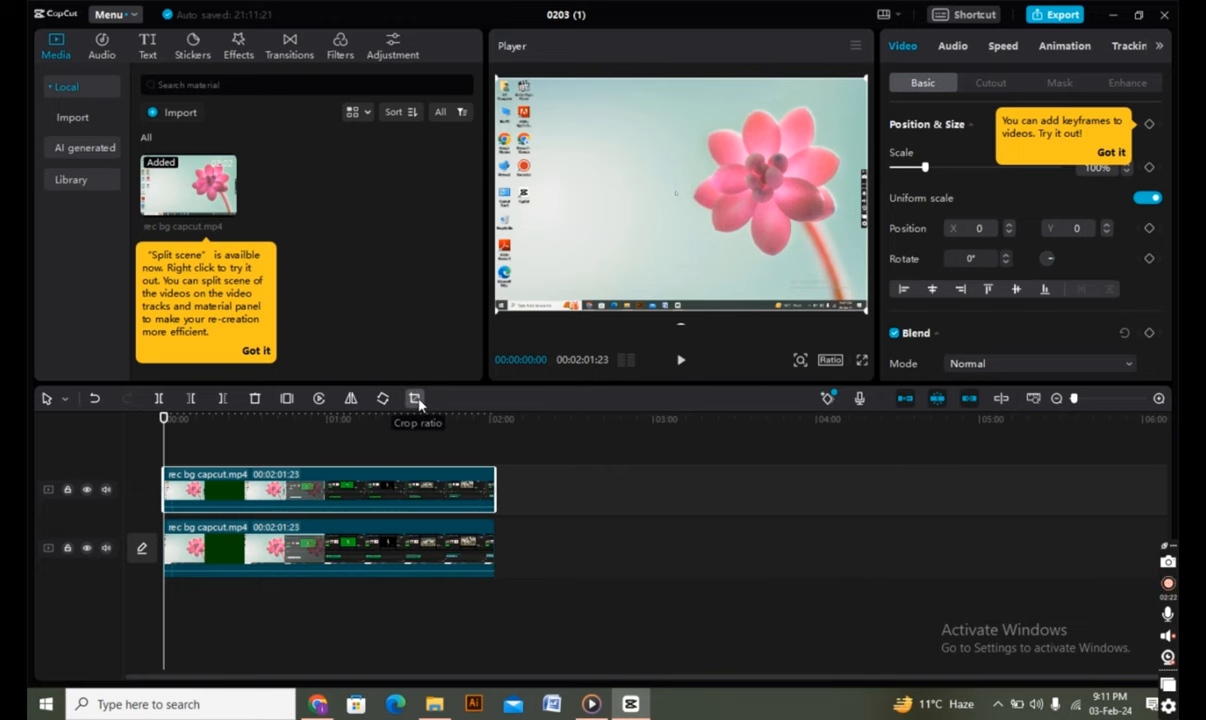
- Crop the top clip to a narrow vertical strip over the desktop icon column
{"action": "left_click", "coordinate": [415, 398]}
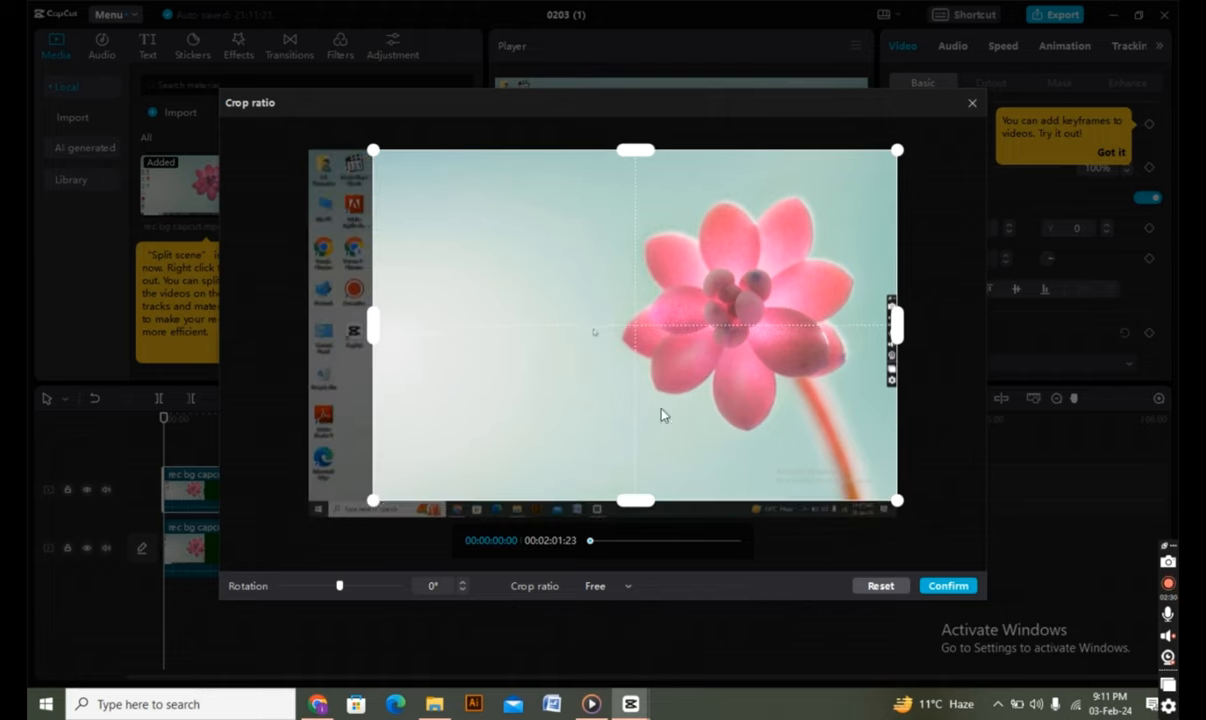
{"action": "left_click_drag", "start_coordinate": [891, 330], "coordinate": [849, 340]}
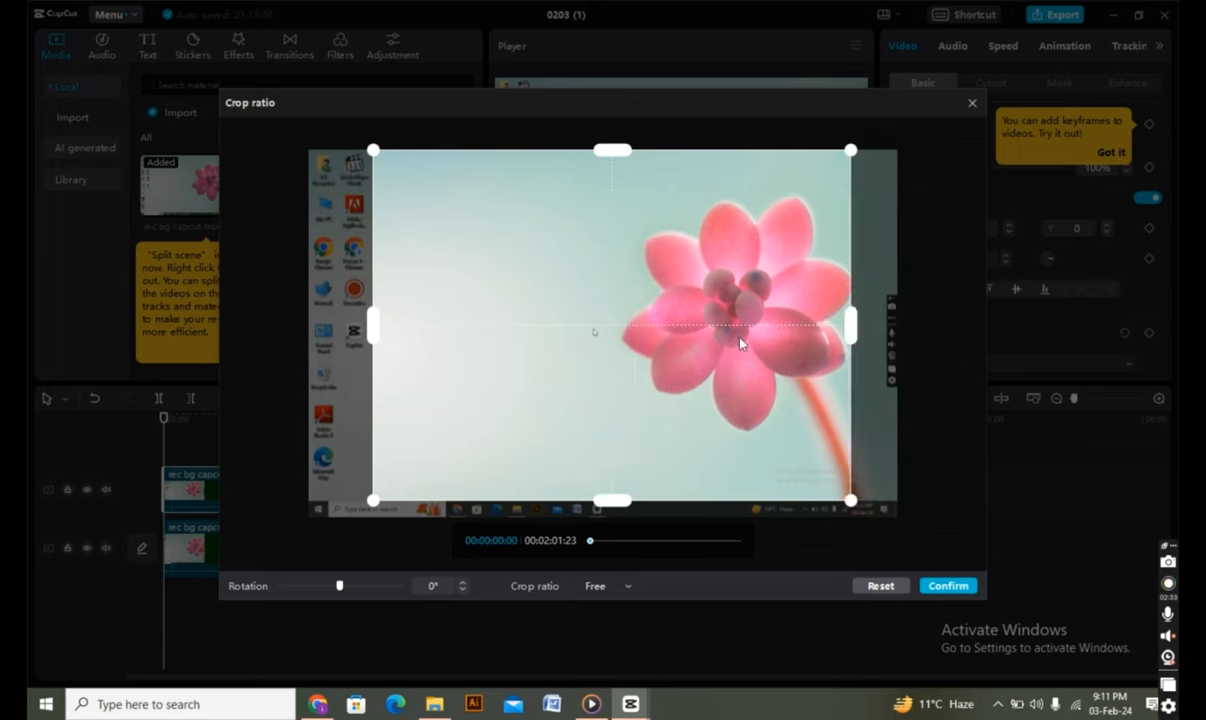
{"action": "left_click_drag", "start_coordinate": [372, 325], "coordinate": [452, 325]}
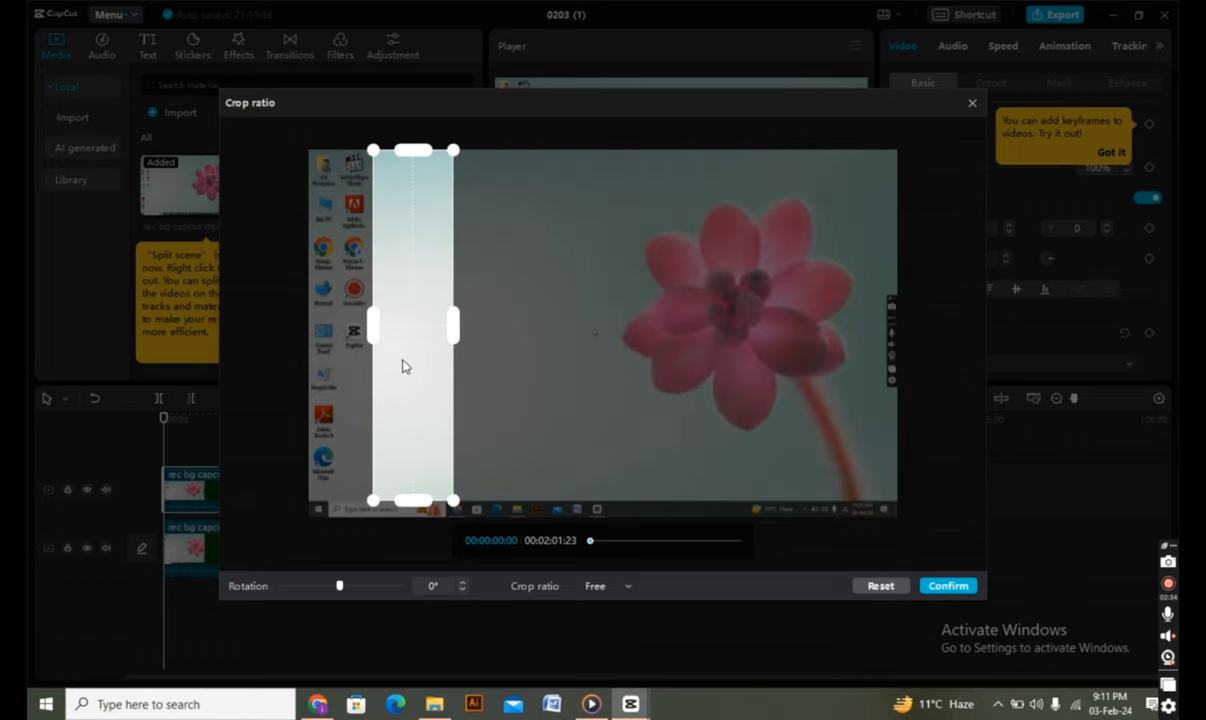
{"action": "mouse_move", "coordinate": [430, 363]}
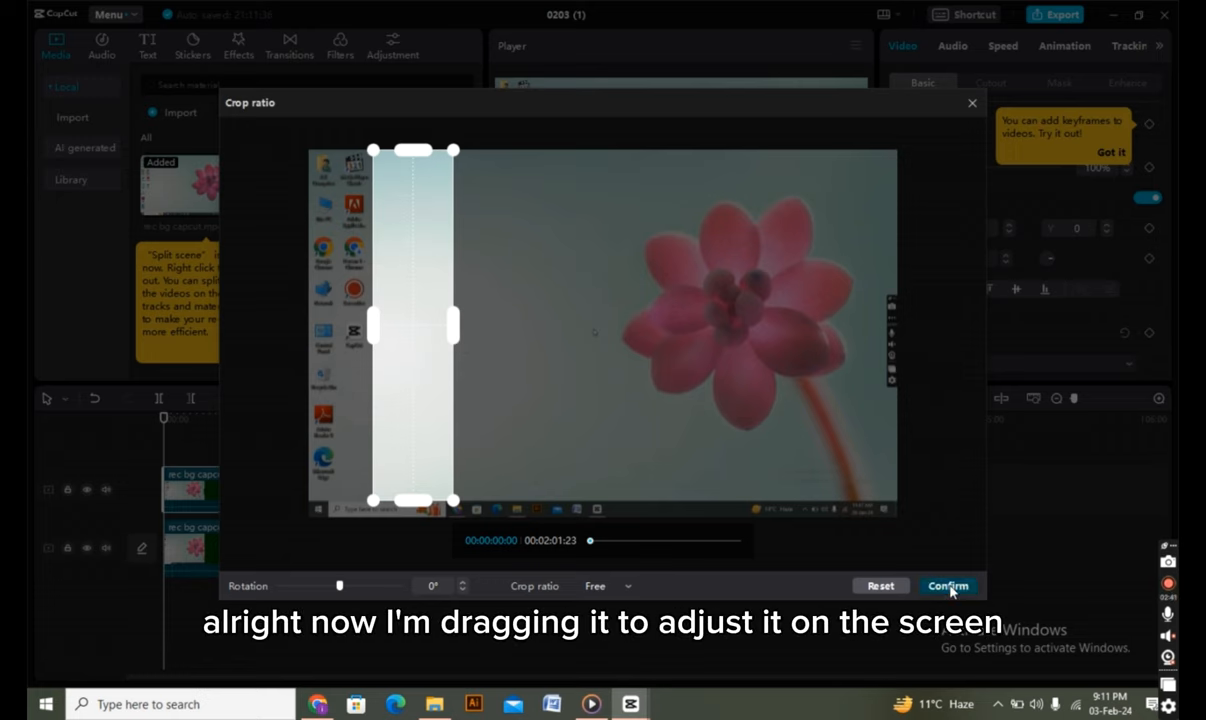
{"action": "left_click", "coordinate": [947, 585]}
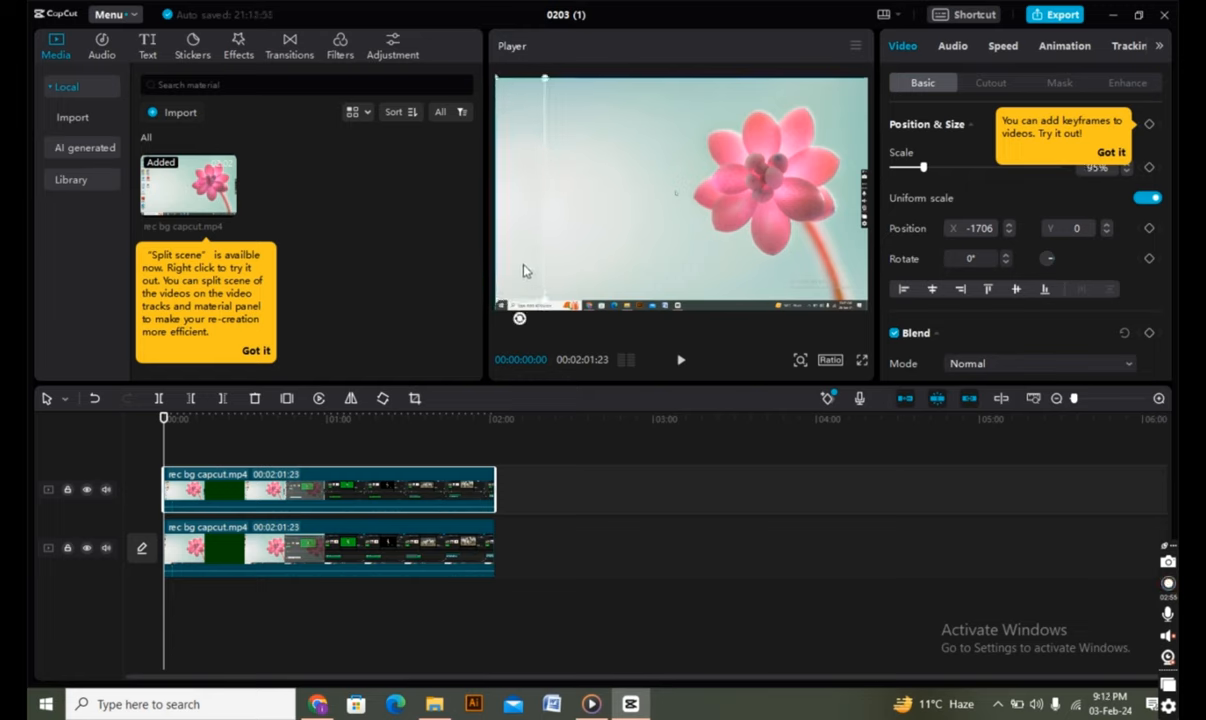
- Move the cropped strip to the preview's left edge at 95% scale, X -1706
{"action": "left_click", "coordinate": [328, 547]}
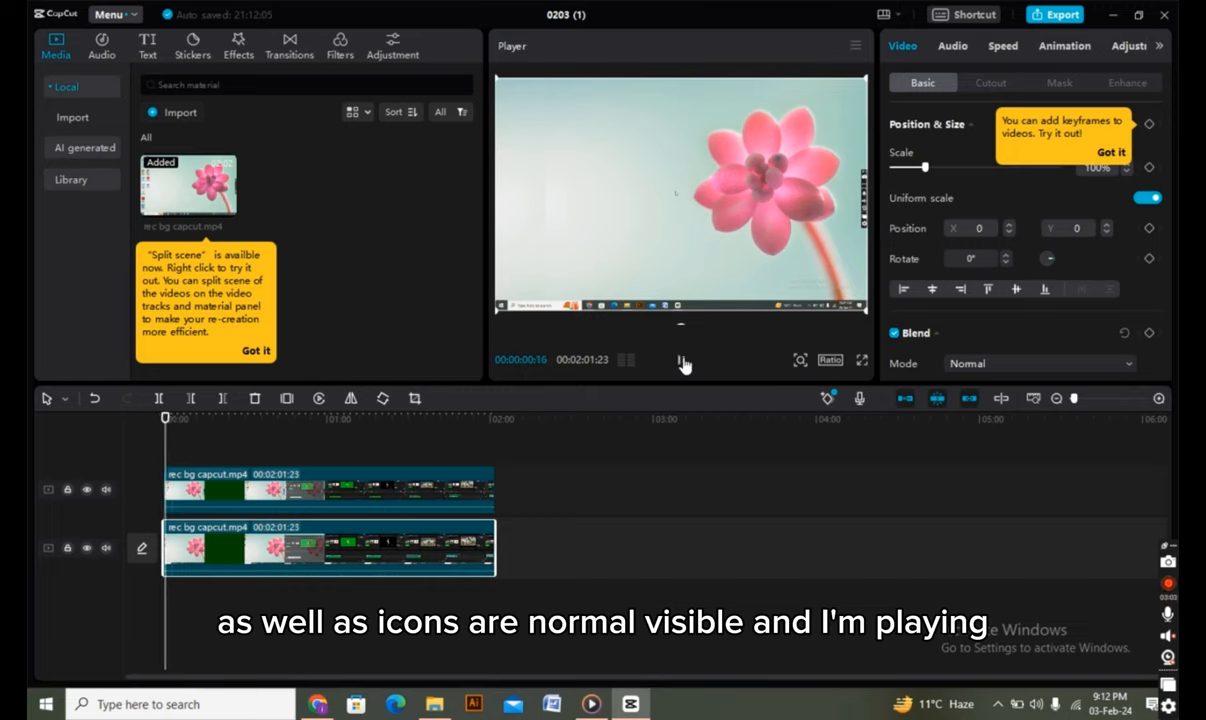
{"action": "left_click", "coordinate": [680, 360]}
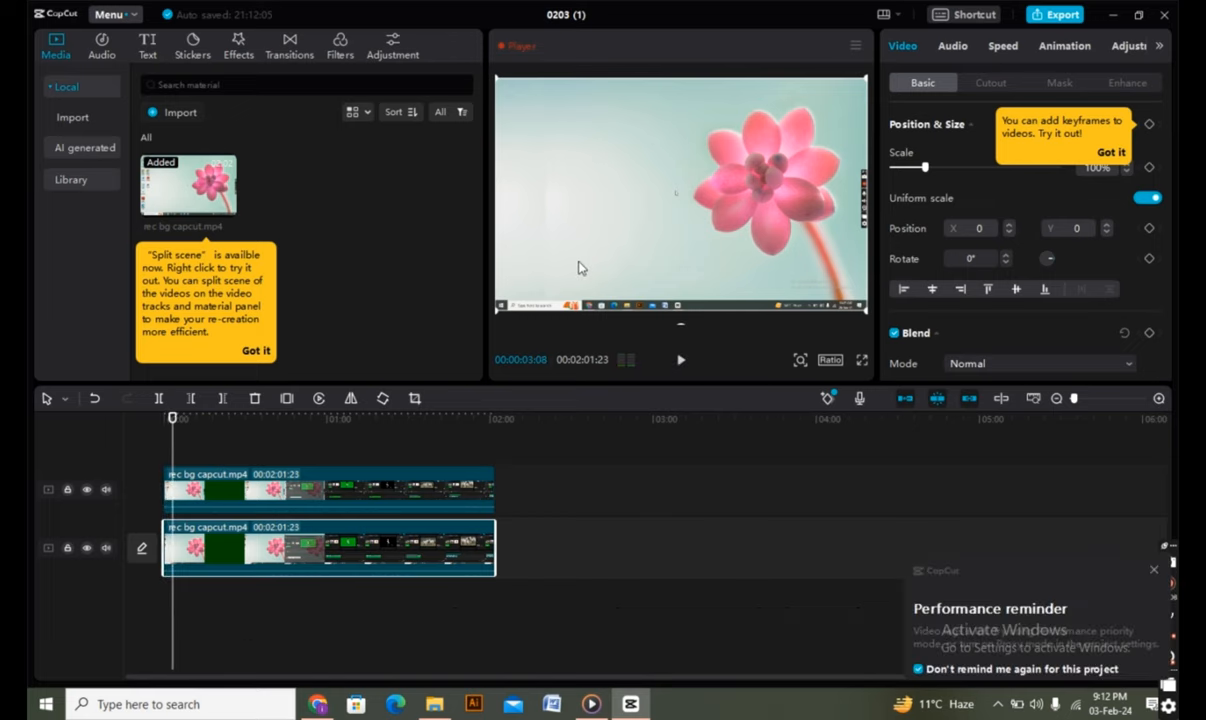
{"action": "mouse_move", "coordinate": [648, 291]}
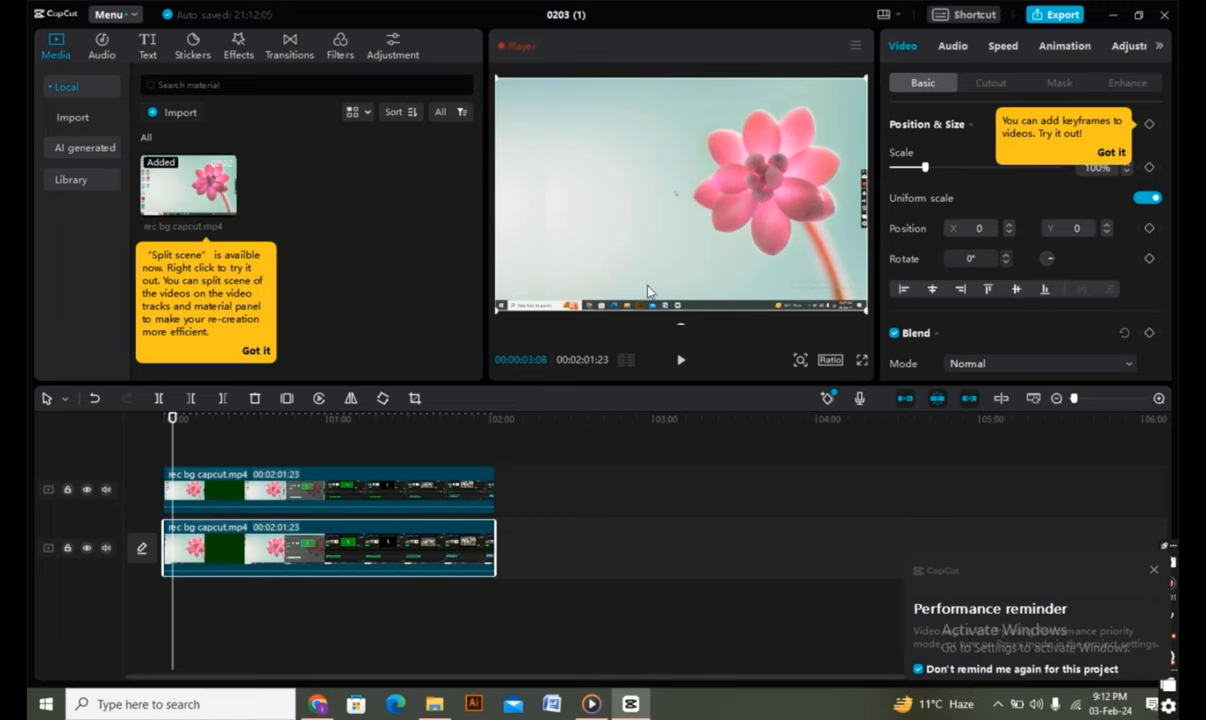